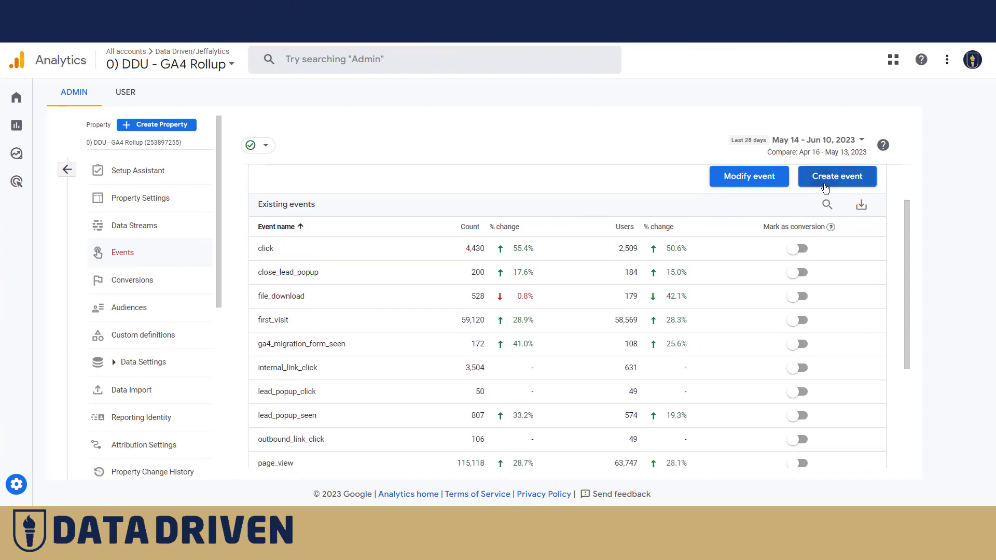
- View the custom events list, briefly starting and discarding a blank new event definition
click(837, 176)
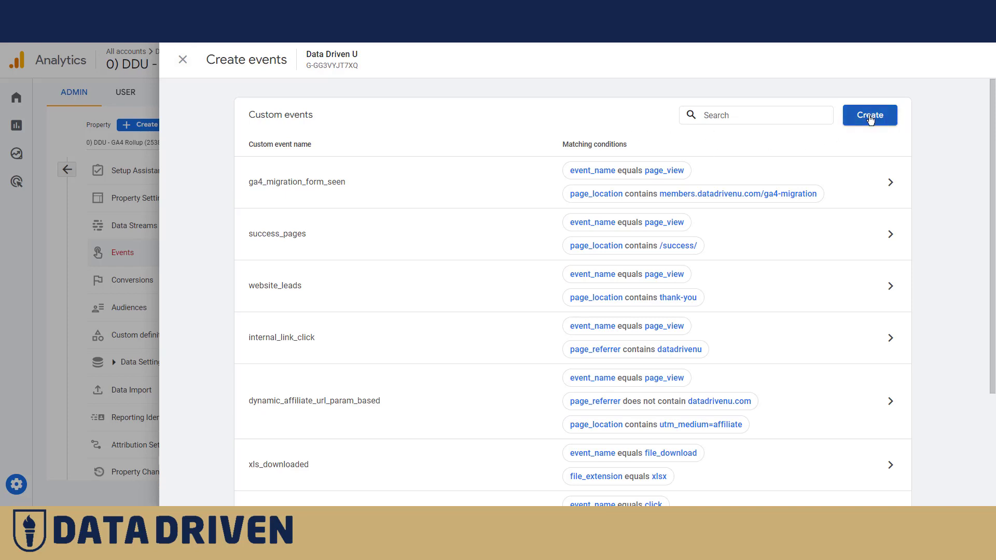
click(870, 115)
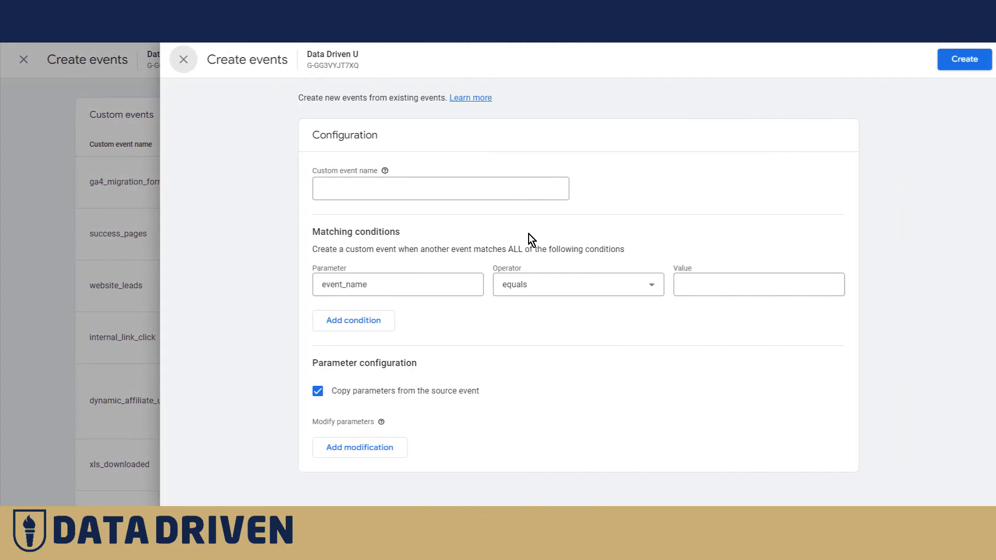
click(398, 284)
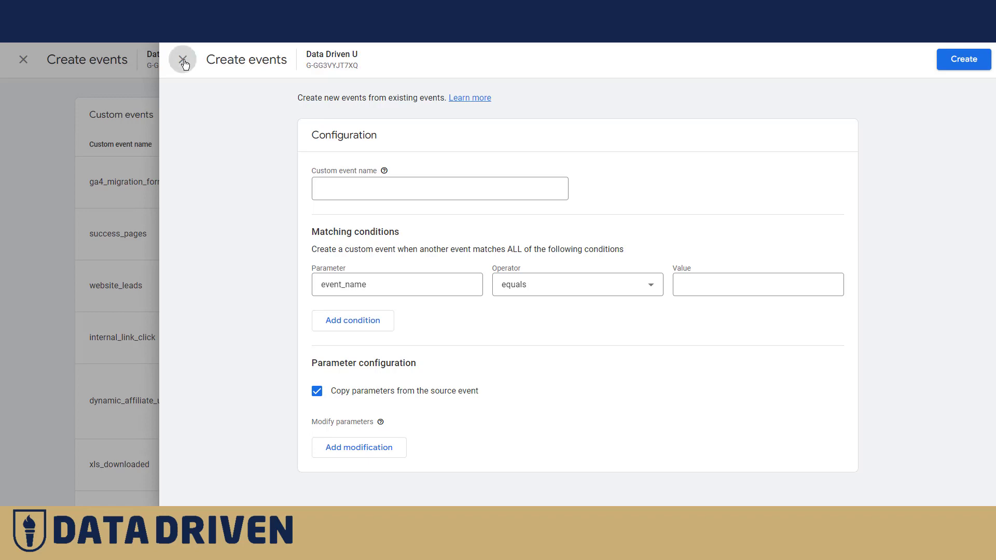
click(182, 59)
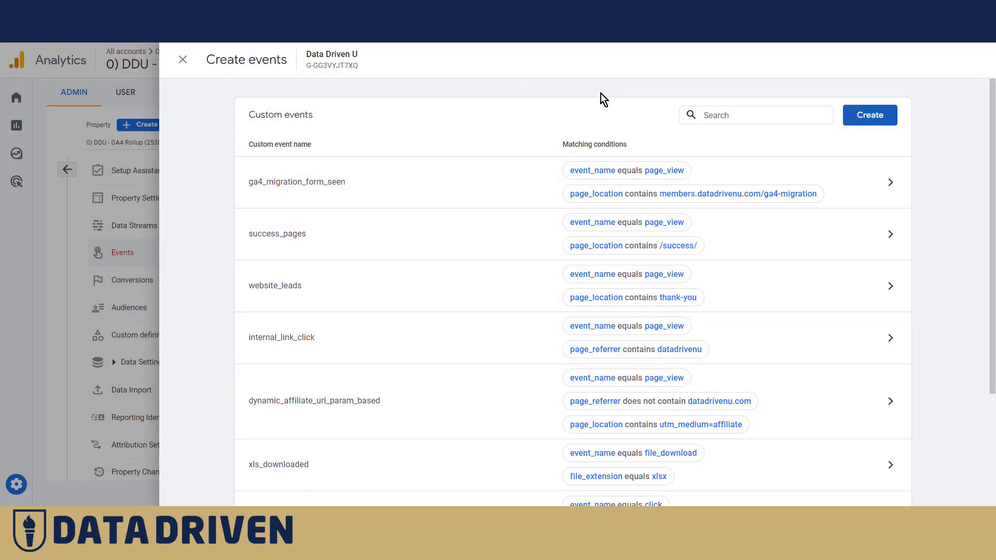
mouse_move(565, 106)
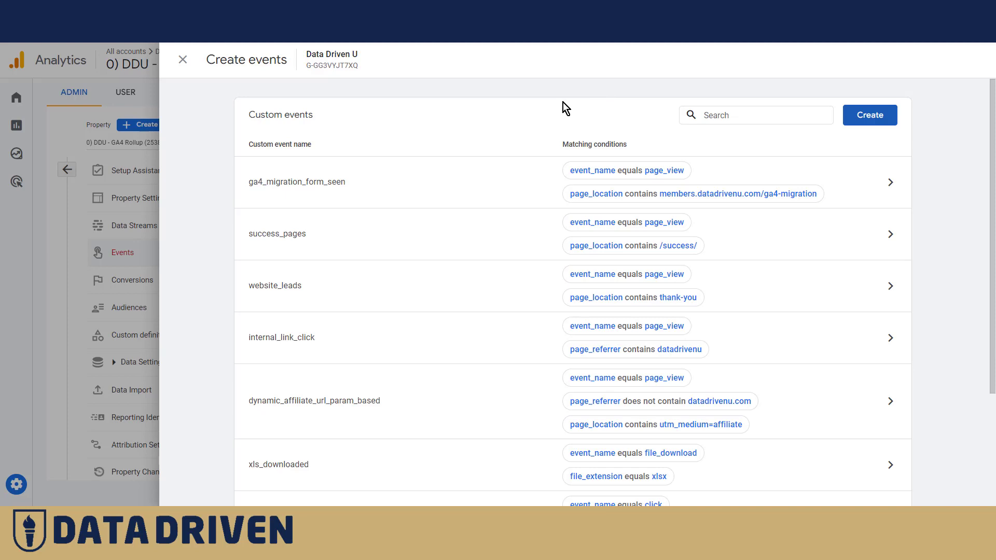
scroll(down, 3)
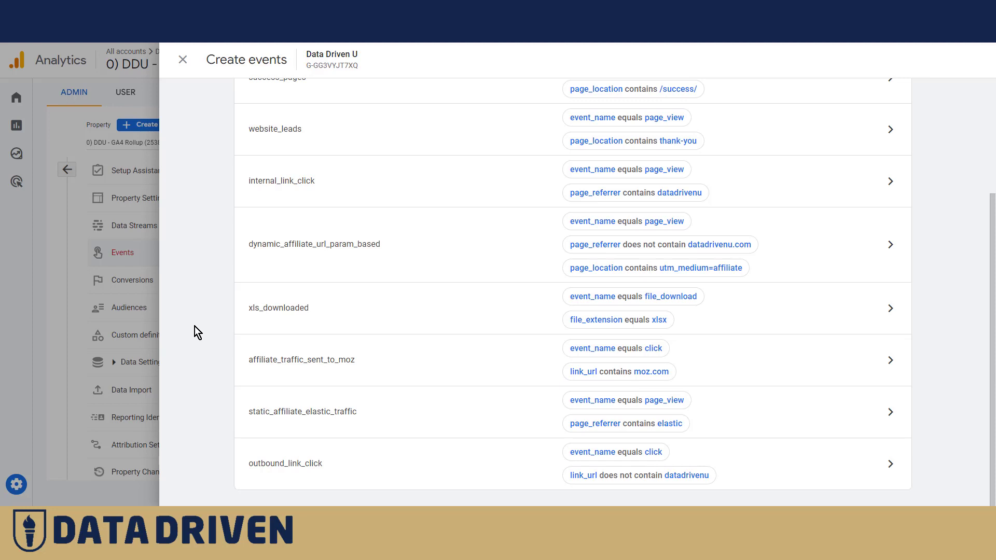
mouse_move(465, 55)
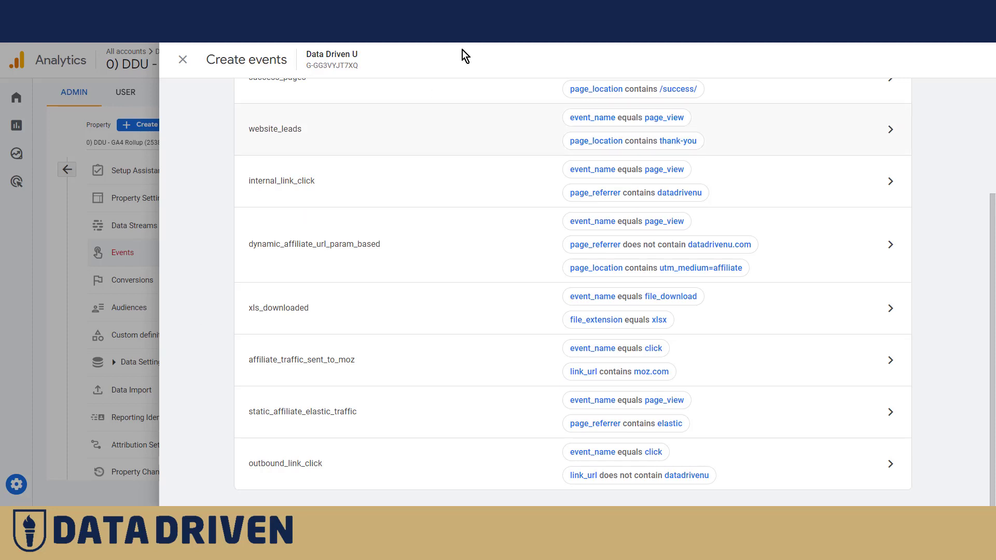
click(182, 59)
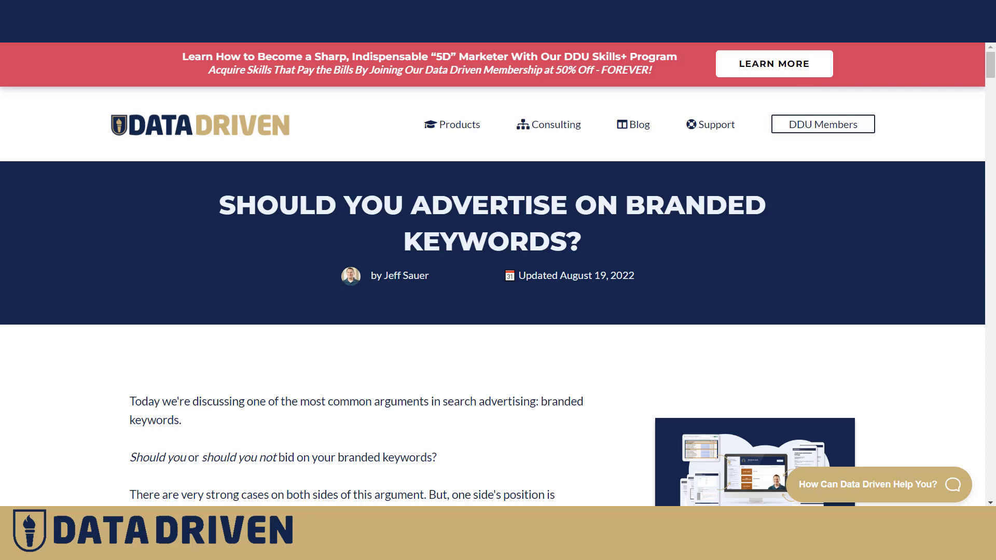
- Scroll the branded-keywords post down to the WordStream analysis link and CTR chart
scroll(down, 3)
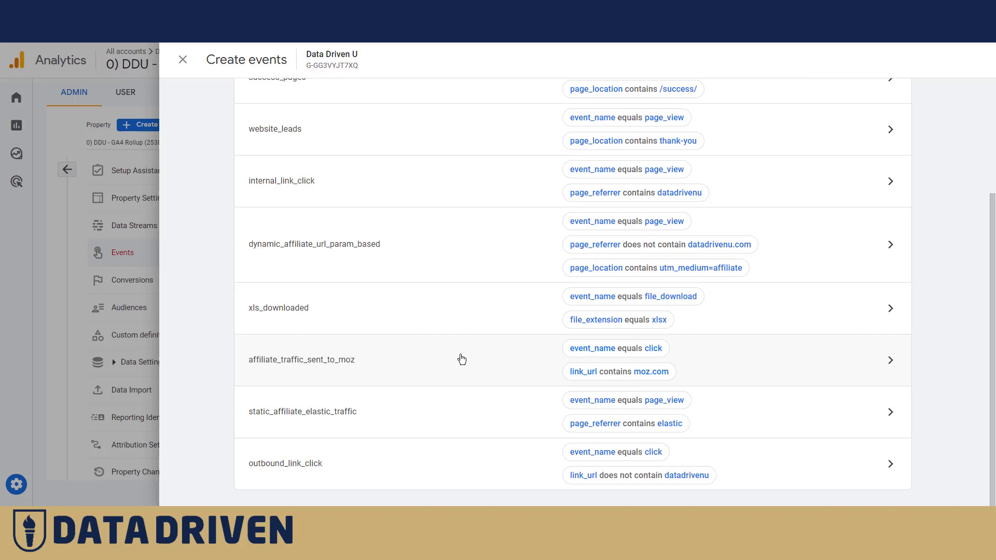
click(462, 359)
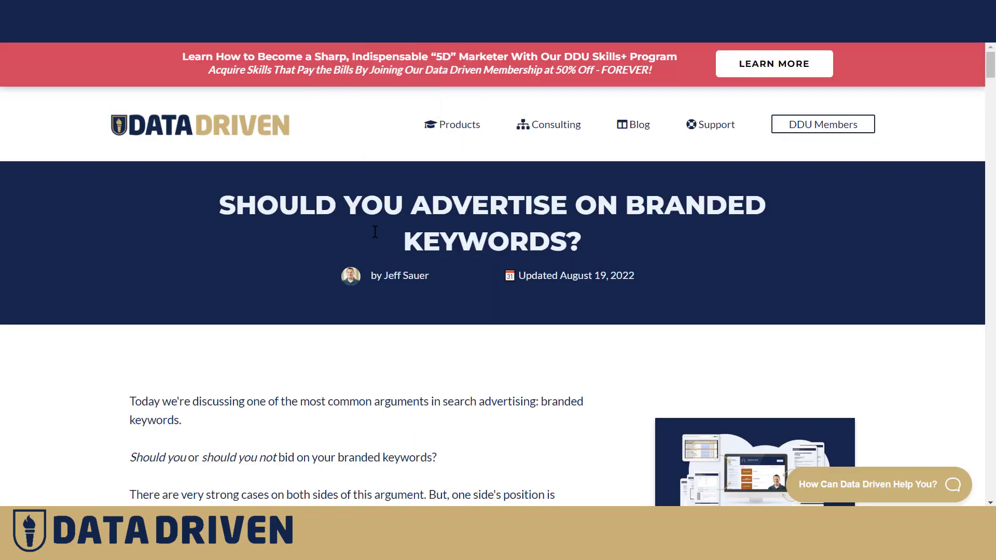
scroll(down, 3)
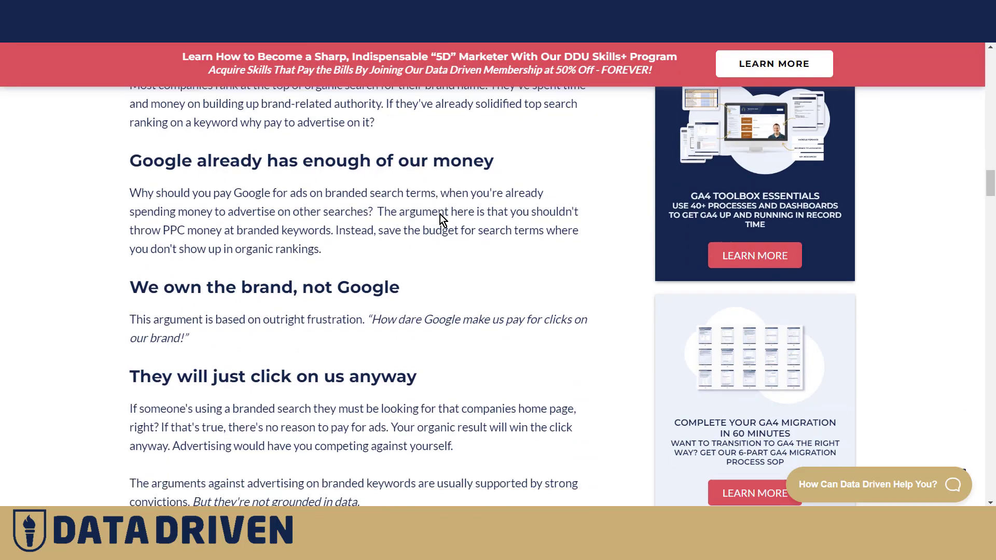
scroll(down, 3)
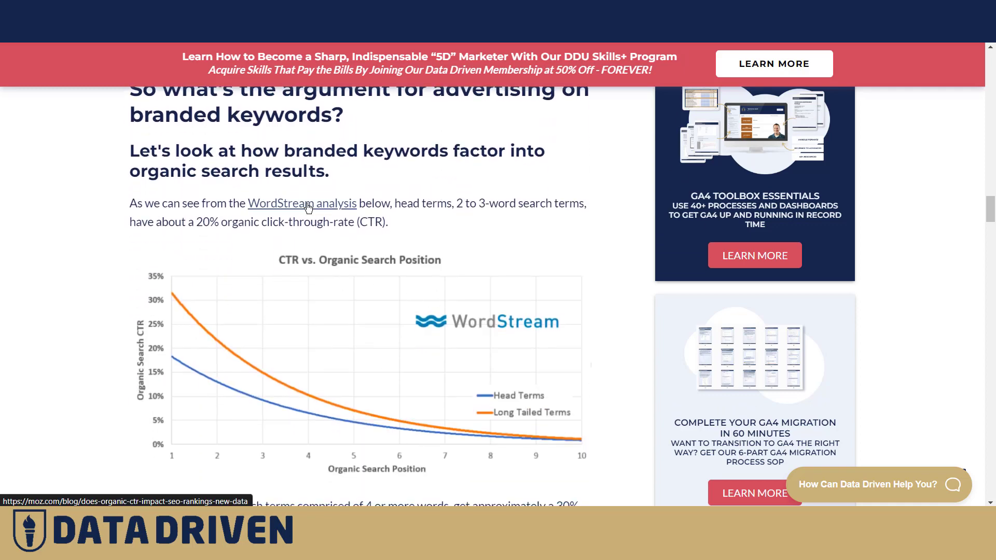
mouse_move(308, 209)
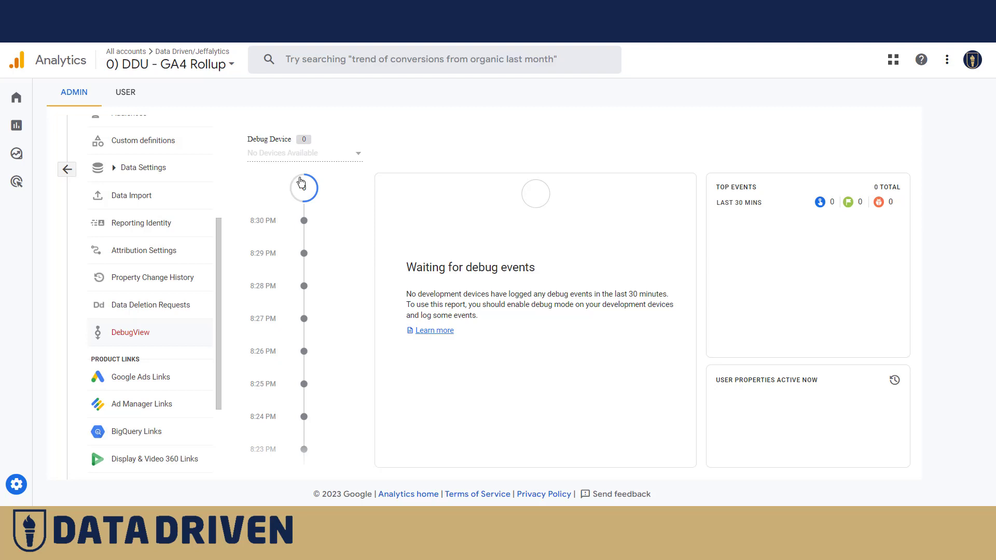
- Select the Google debug device and expand the page_view event's page_location value
click(304, 152)
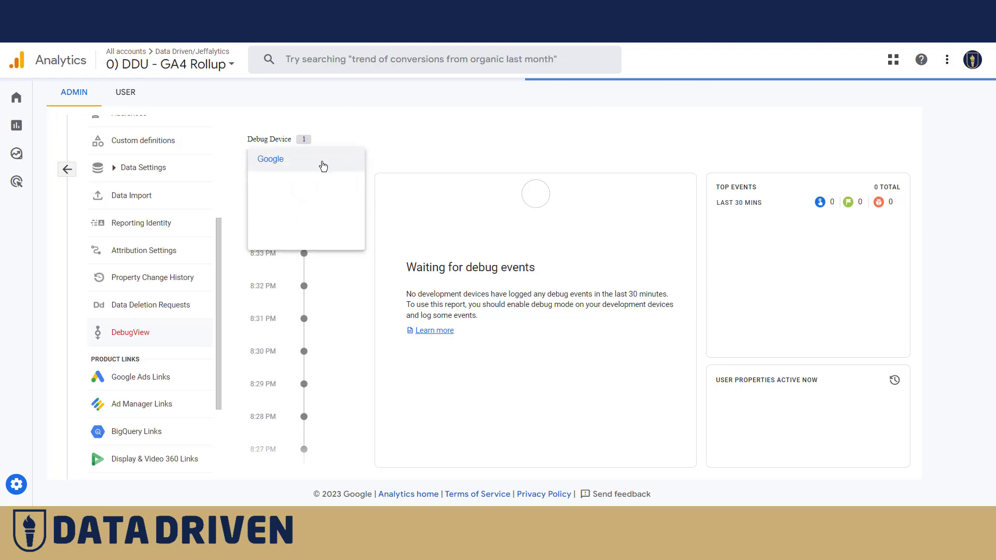
click(270, 158)
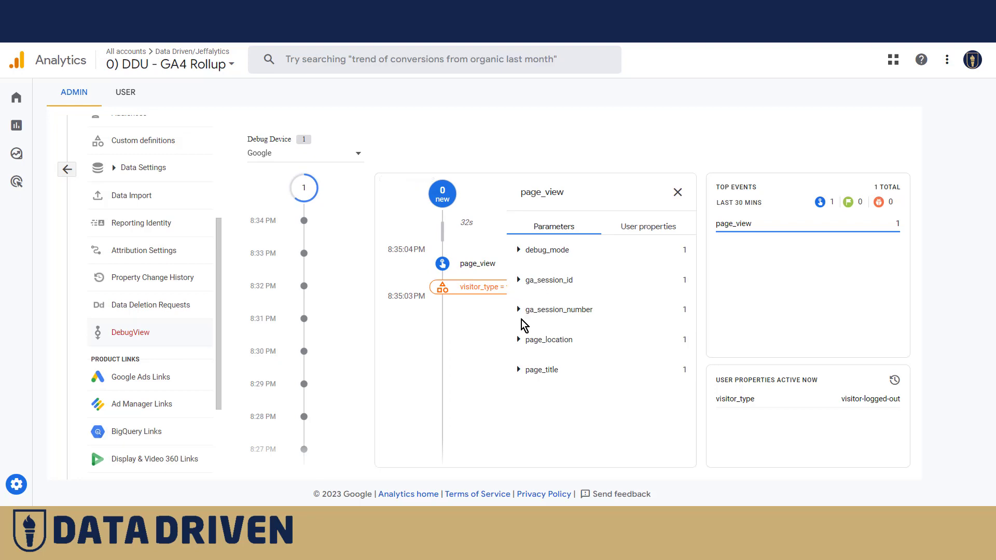
click(546, 339)
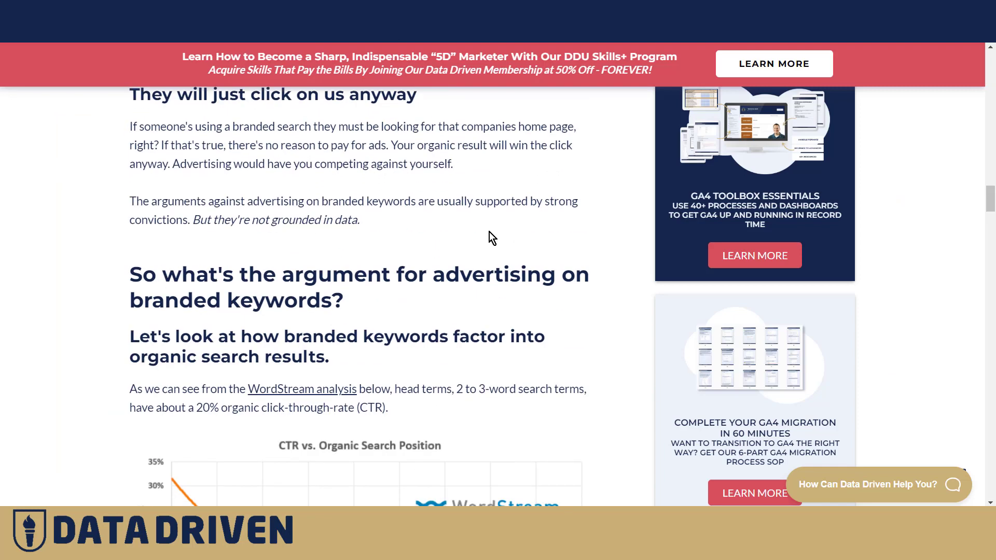
scroll(down, 3)
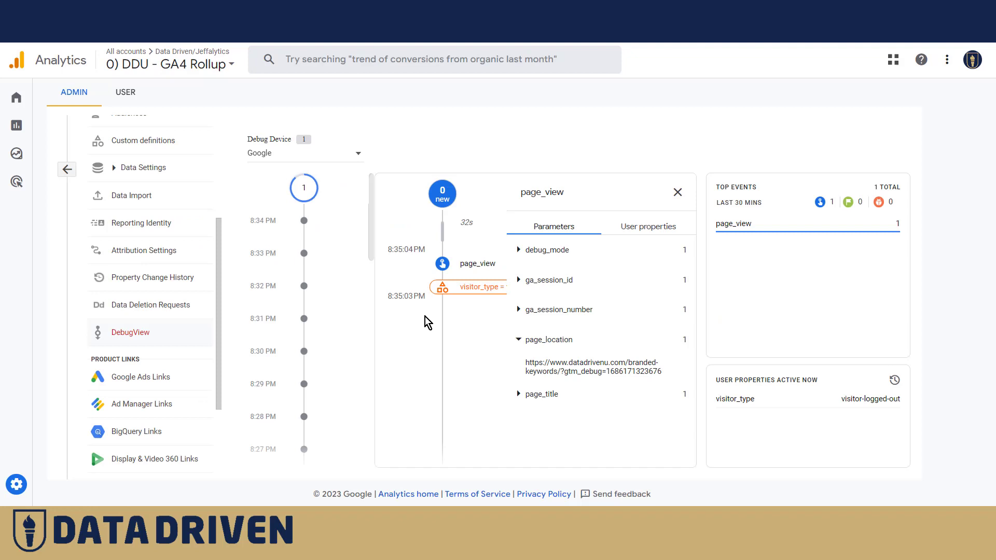
mouse_move(442, 193)
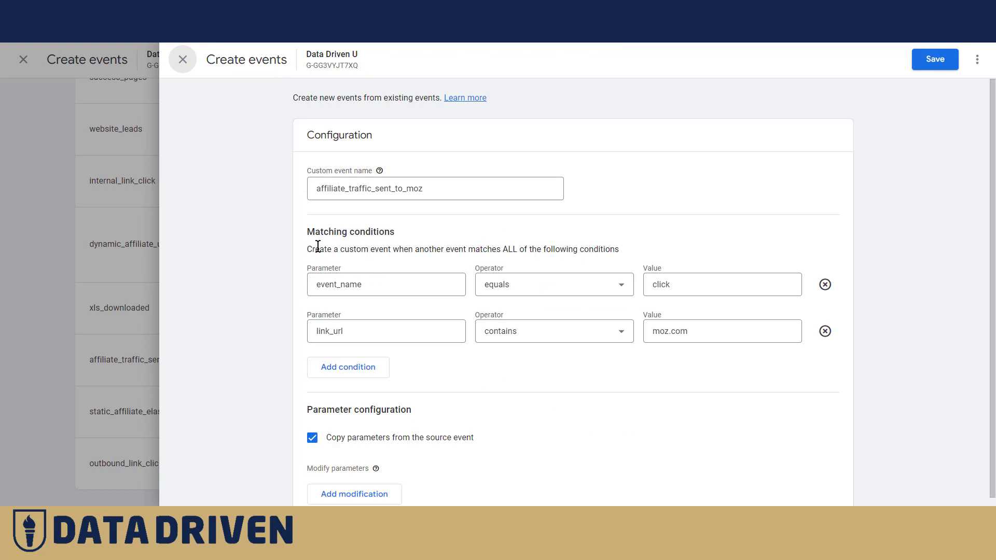
mouse_move(320, 247)
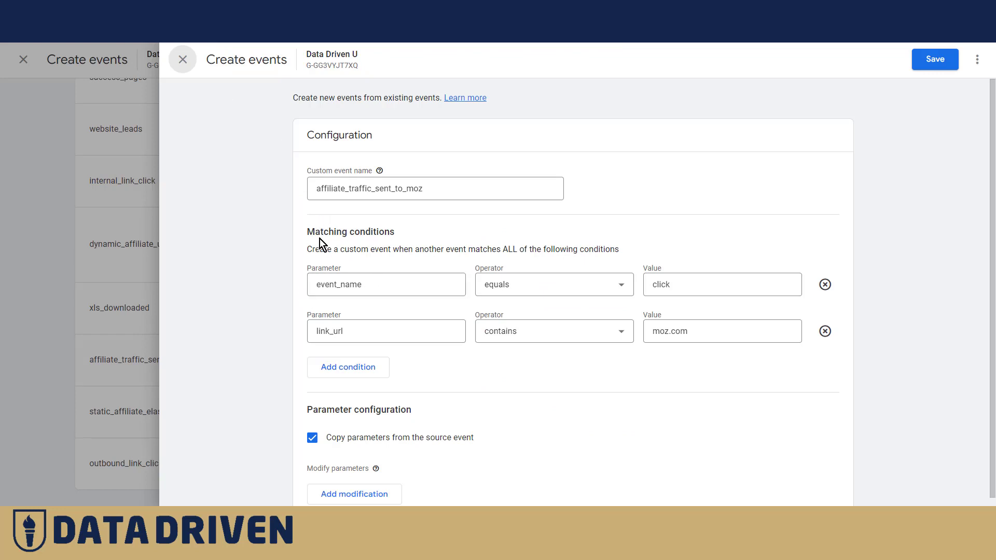
click(386, 284)
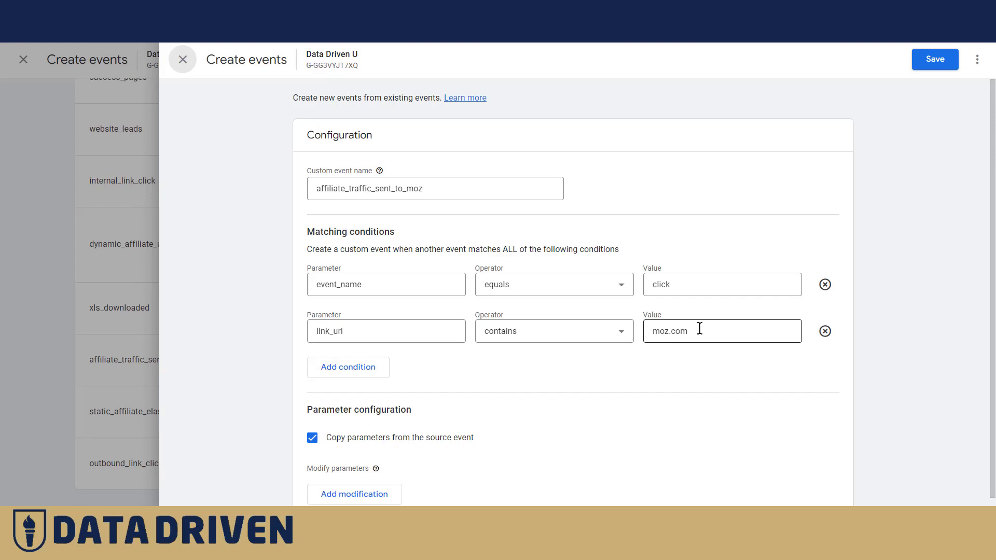
mouse_move(655, 304)
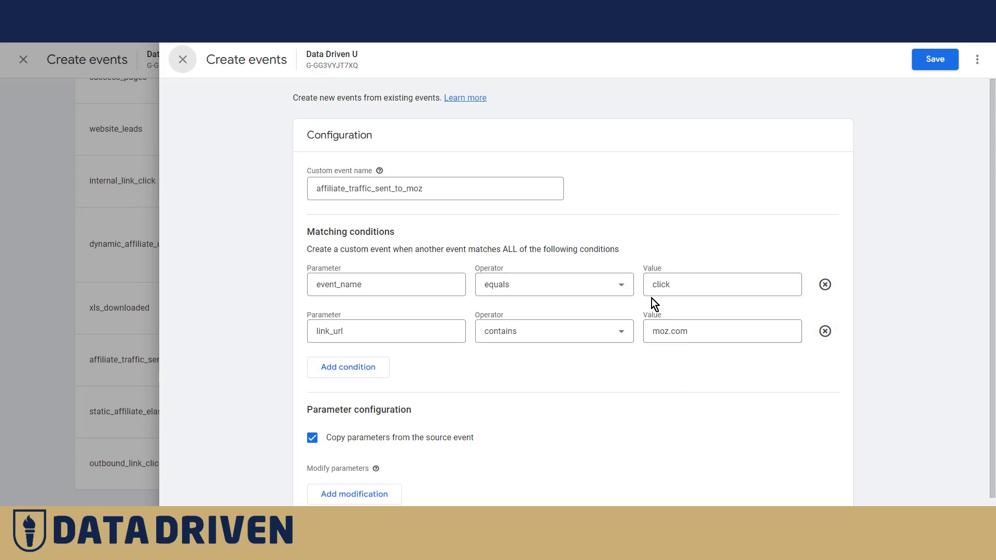
mouse_move(682, 256)
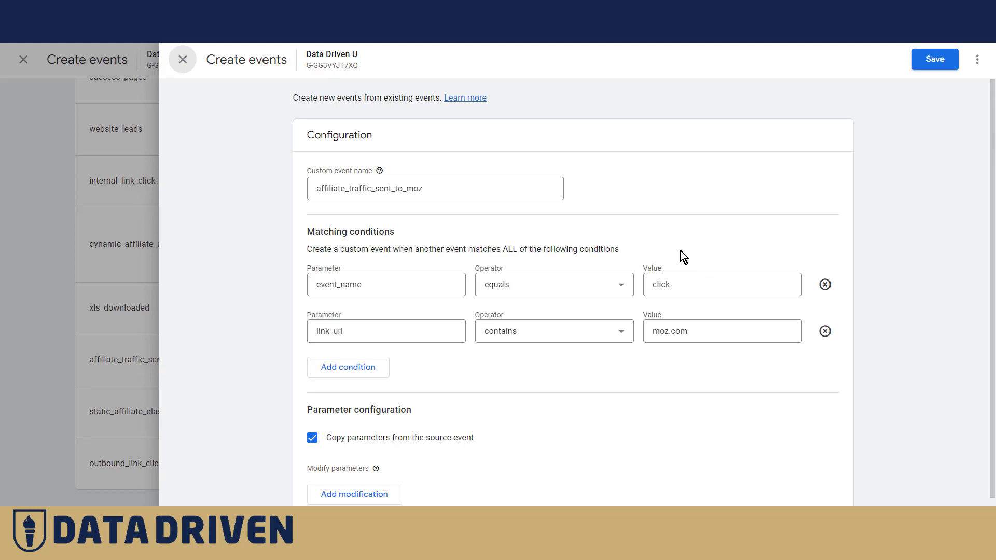
mouse_move(698, 260)
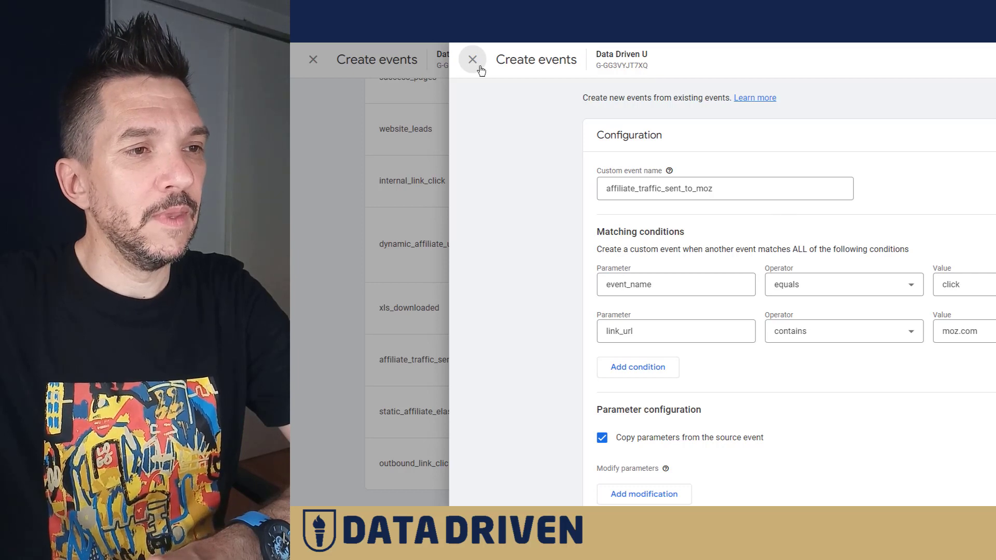
- Close the affiliate_traffic_sent_to_moz event definition back to the custom events list
click(473, 59)
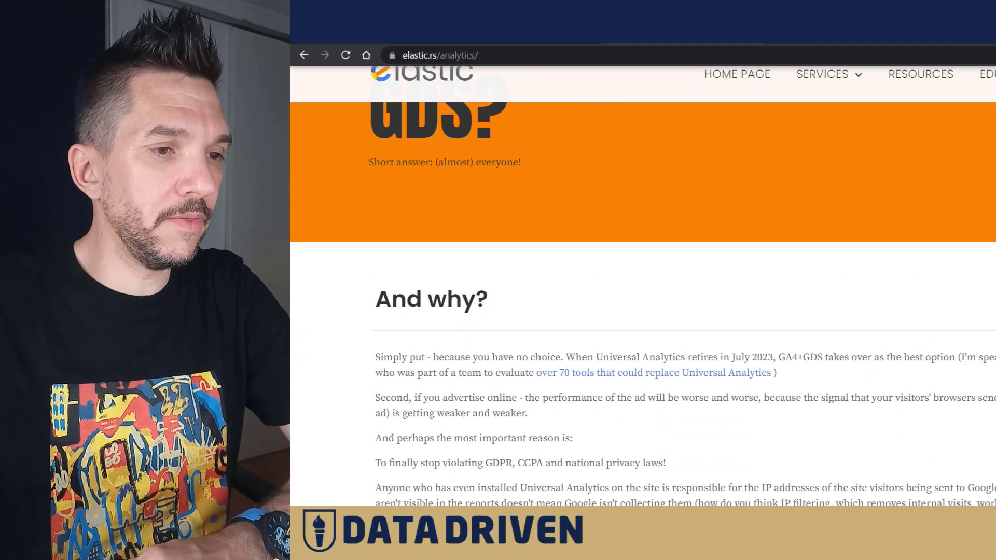
- Scroll the elastic.rs analytics page down to its "And why?" section
scroll(down, 3)
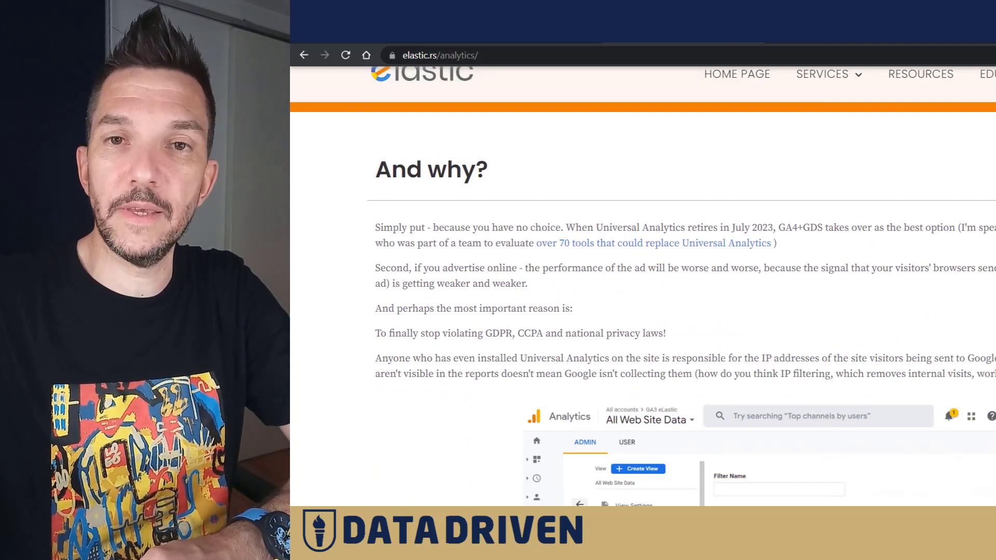
mouse_move(701, 247)
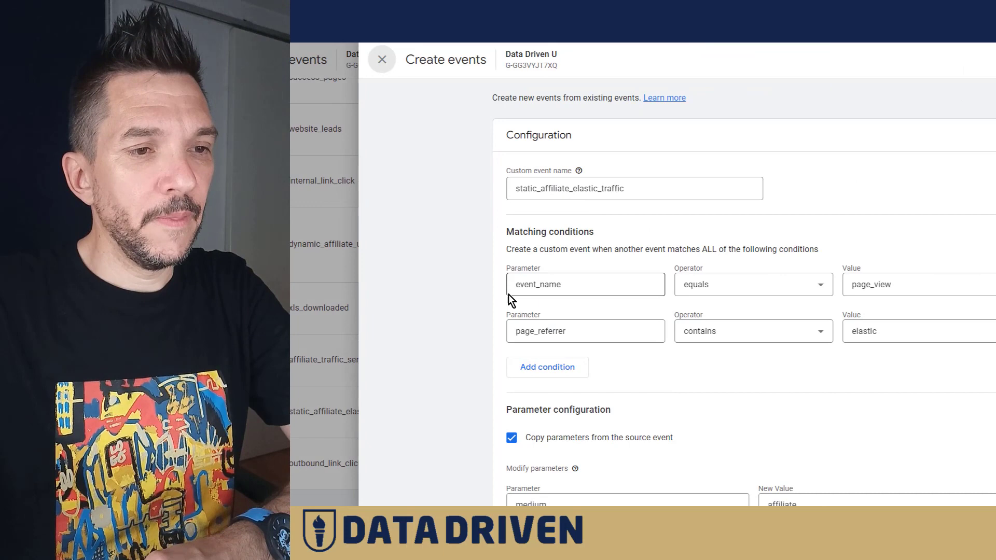
mouse_move(688, 315)
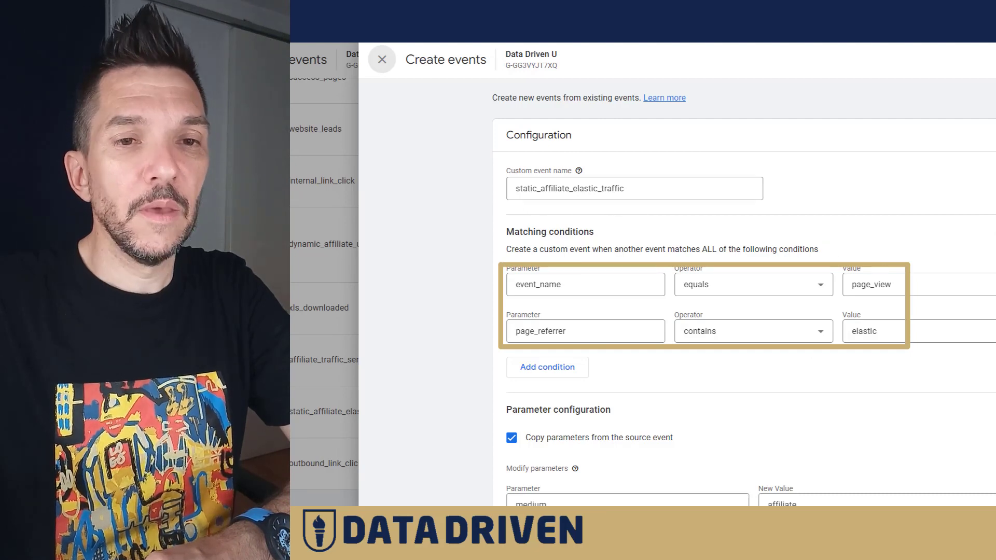
- Review static_affiliate_elastic_traffic's conditions and highlight the medium parameter set to affiliate
scroll(down, 3)
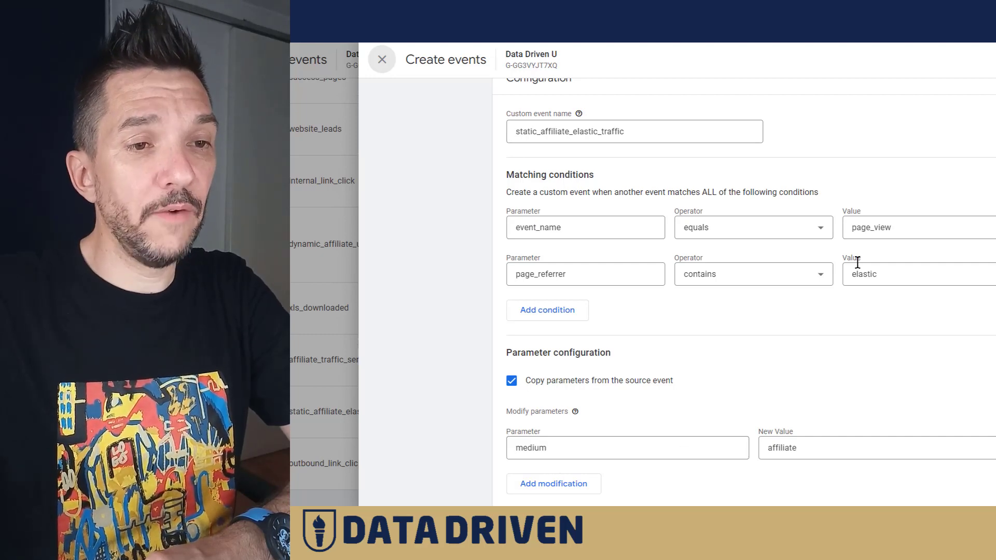
mouse_move(799, 190)
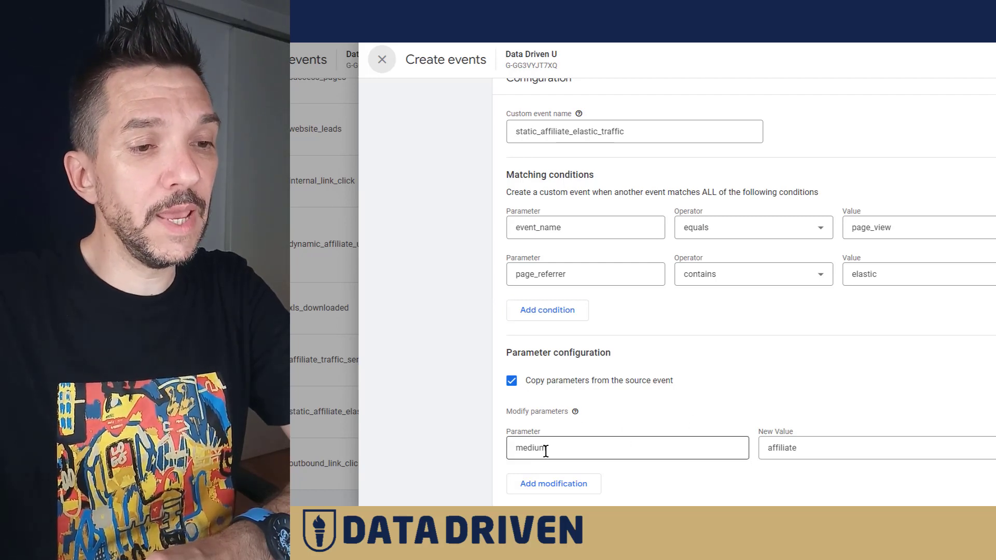
double_click(529, 448)
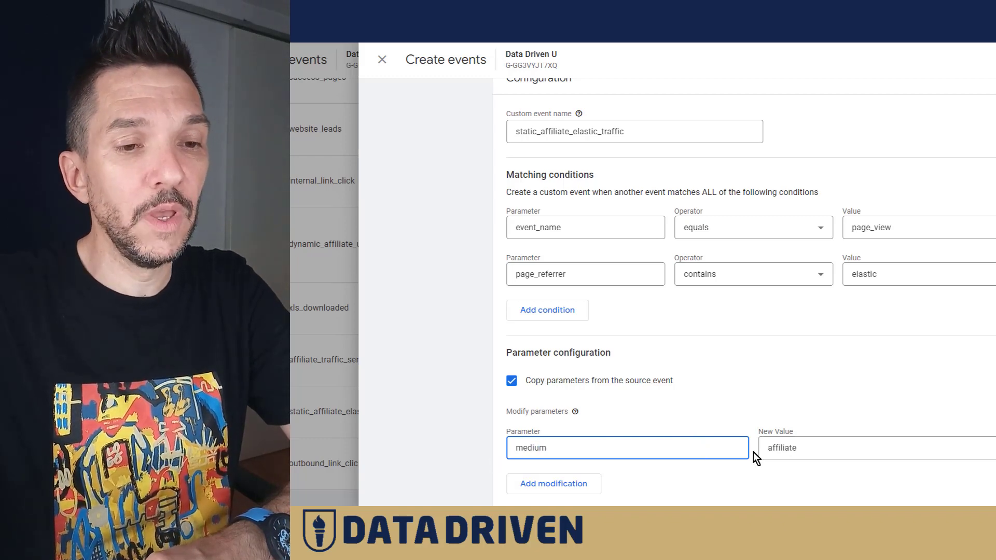
mouse_move(947, 327)
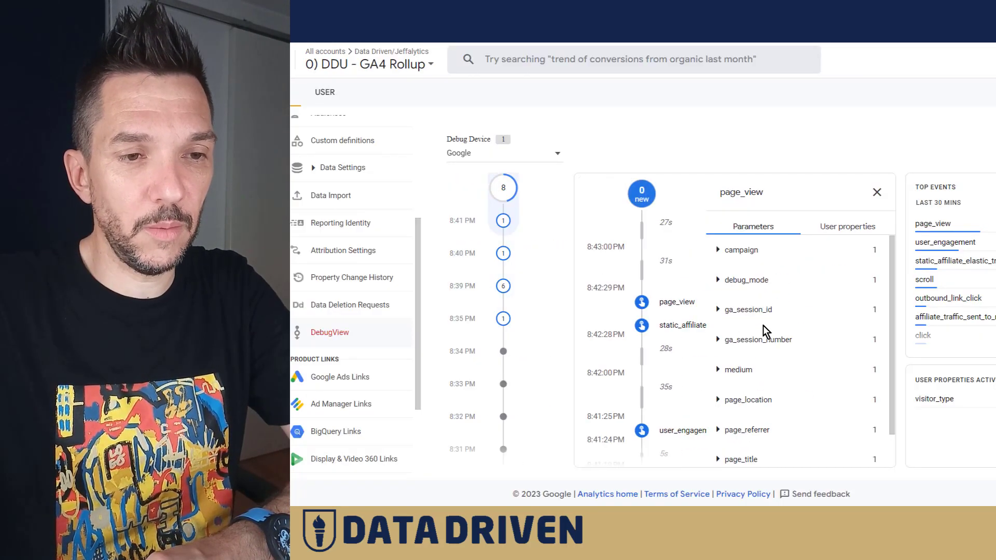
- Expand page_view's page_referrer, then static_affiliate_elastic_traffic's medium parameter in DebugView
click(748, 399)
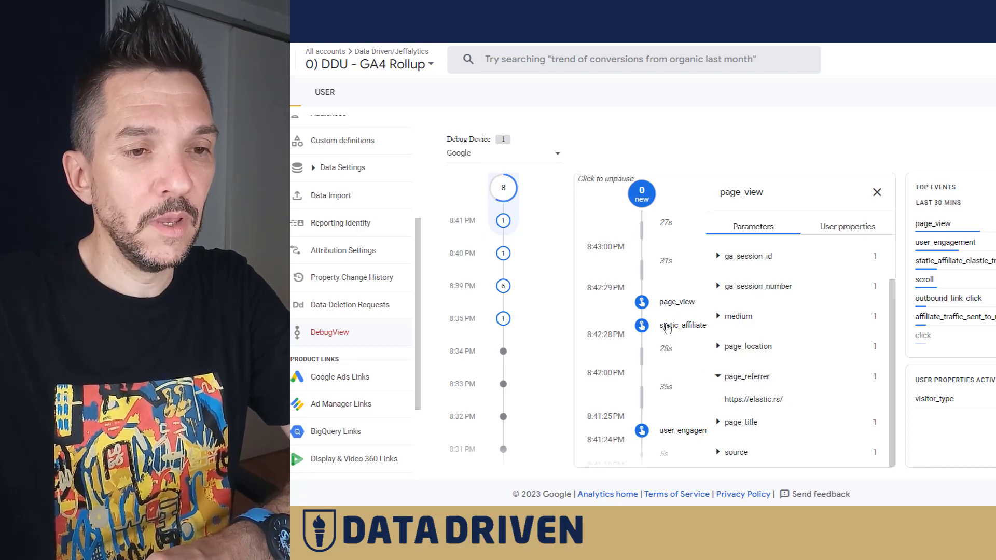
click(641, 325)
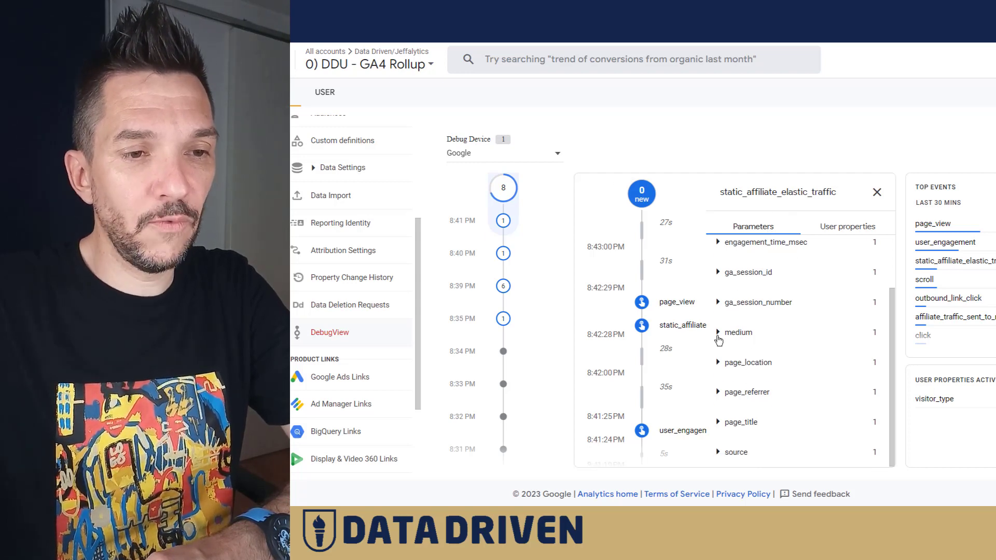
click(738, 332)
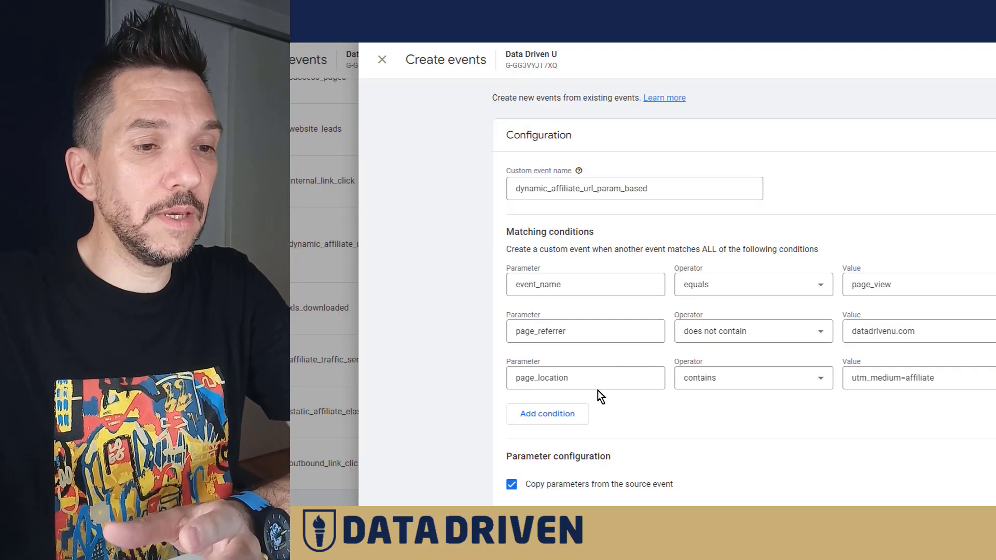
- Review the dynamic_affiliate_url_param_based event's three matching conditions
click(584, 378)
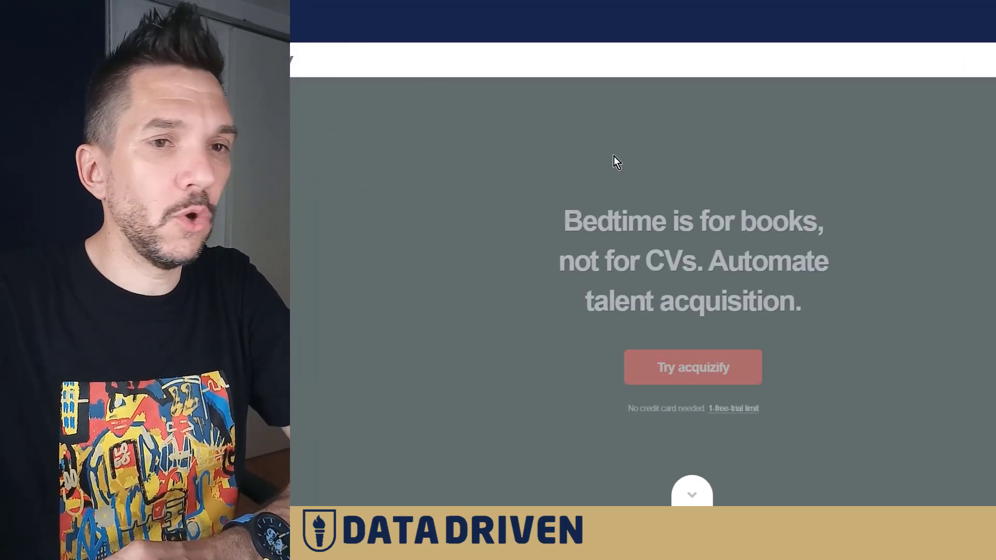
- Scroll the Acquizify homepage to the footer with the DDU Untagged and Tagged links
scroll(down, 3)
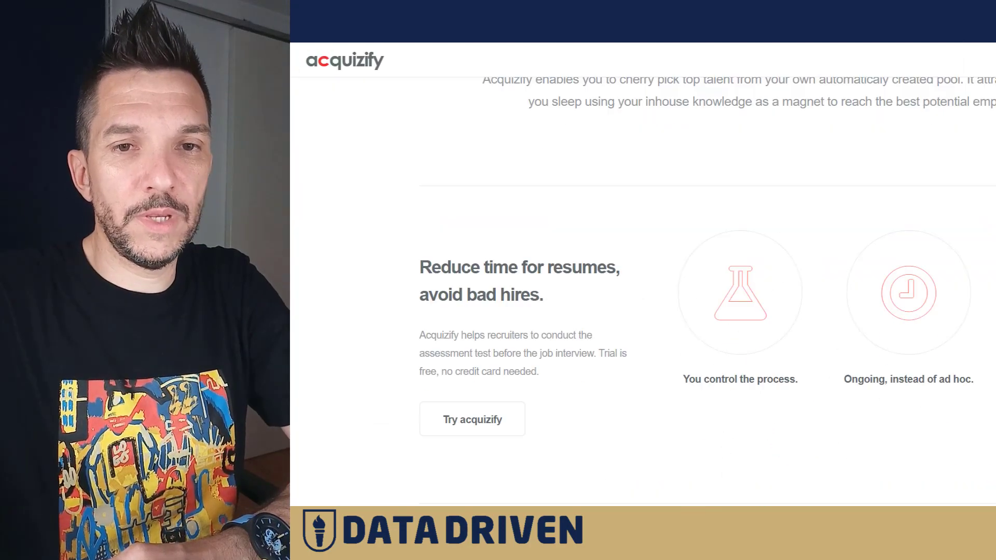
scroll(down, 3)
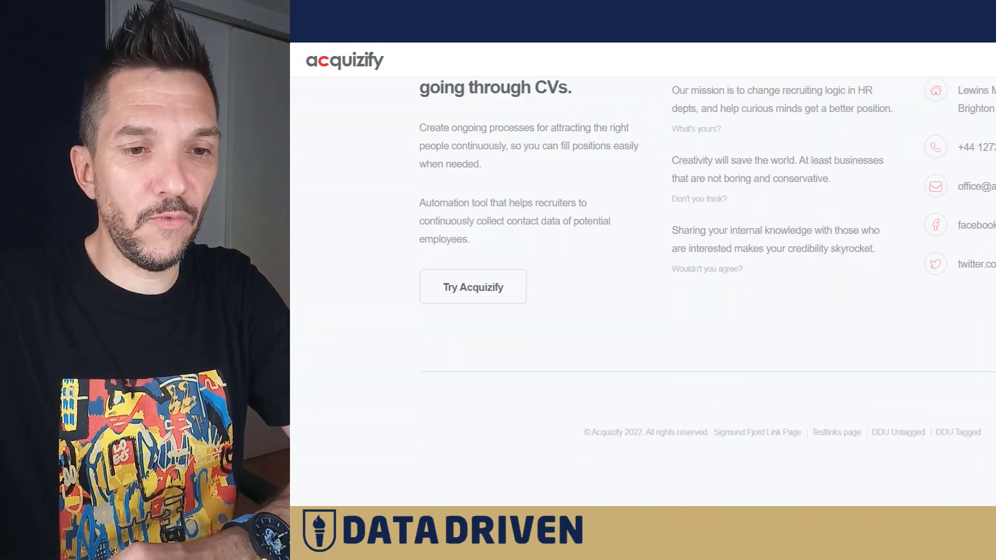
mouse_move(957, 433)
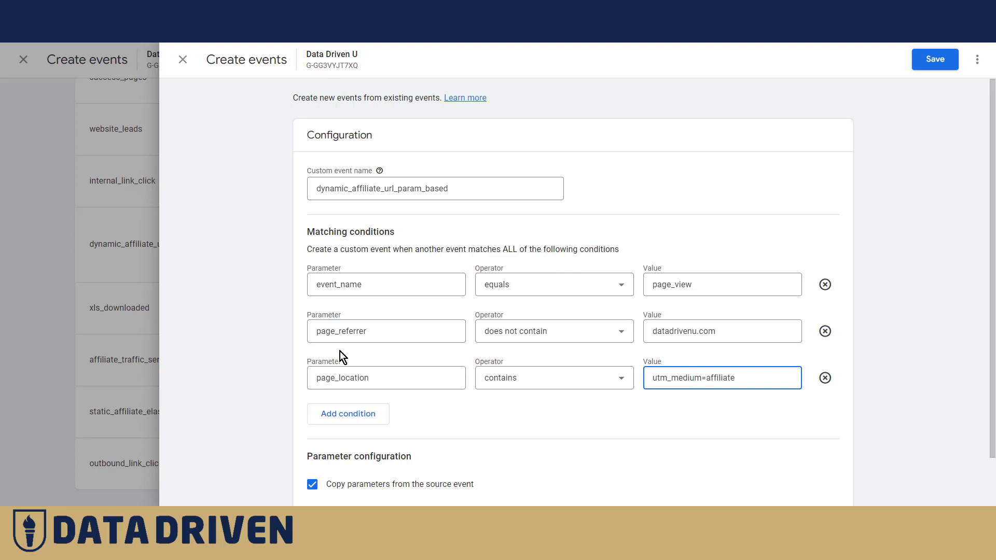
- Resume the paused DebugView stream to show dynamic_affiliate_url_param_based with its acquizify UTM page_location
click(386, 378)
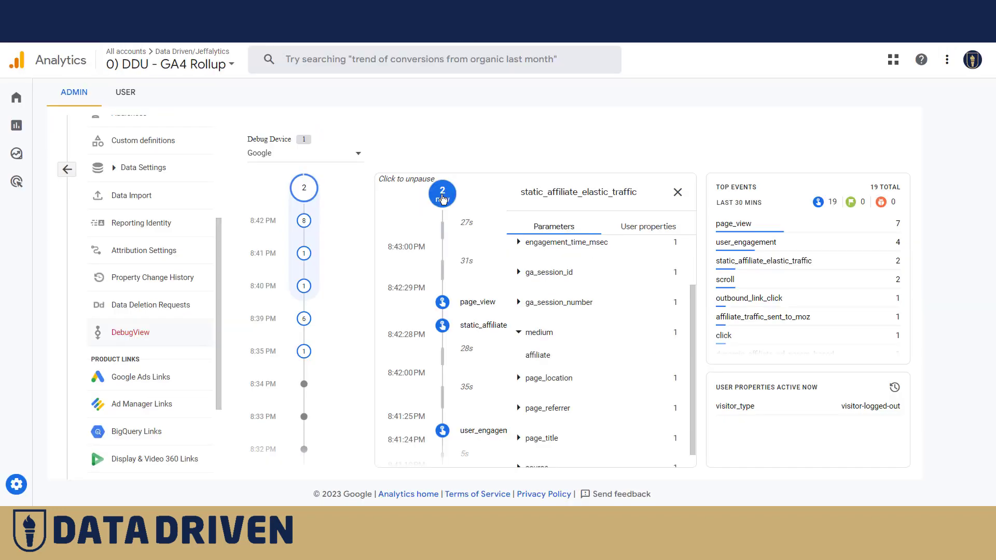
click(677, 192)
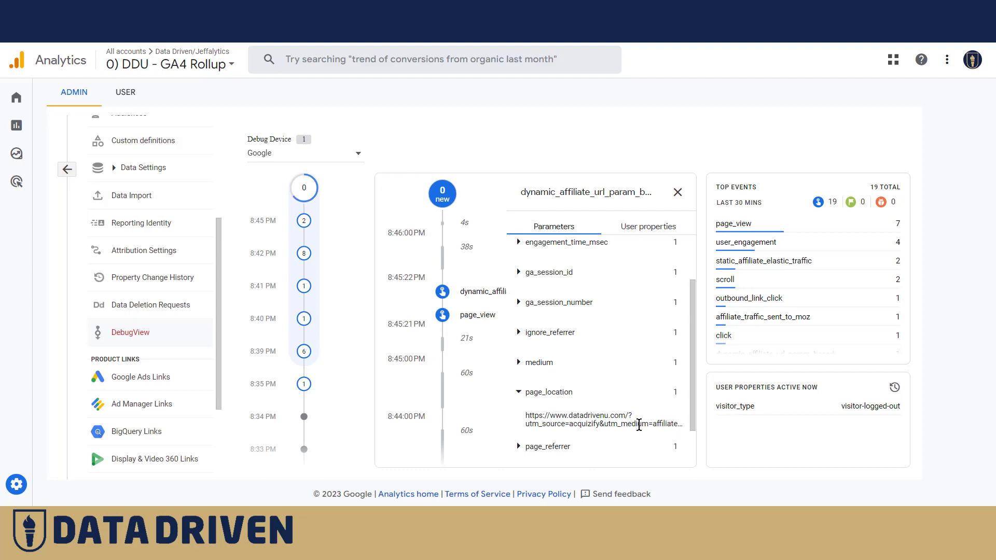
mouse_move(399, 218)
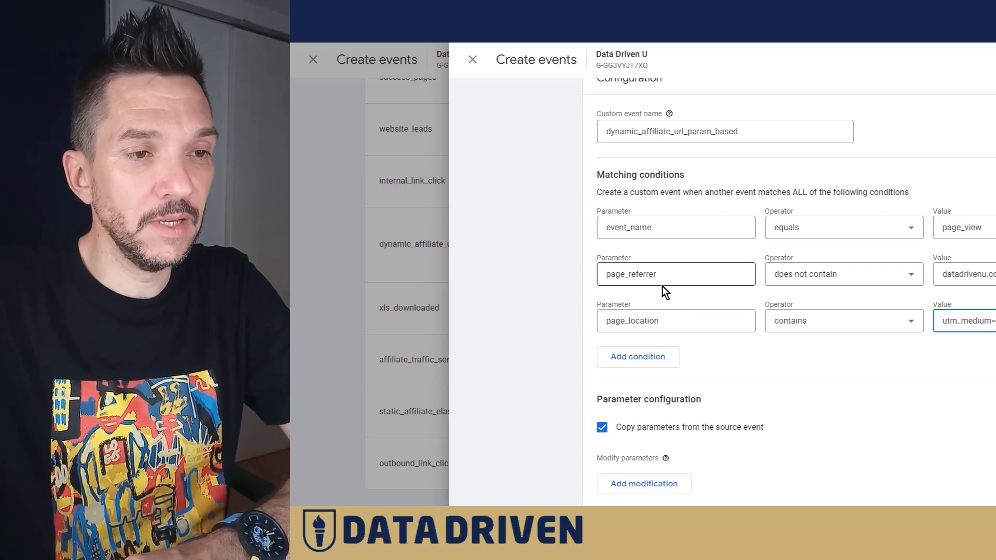
- Add a modification setting parameter 'affiliation' to new value 1234 on the dynamic affiliate event
click(676, 321)
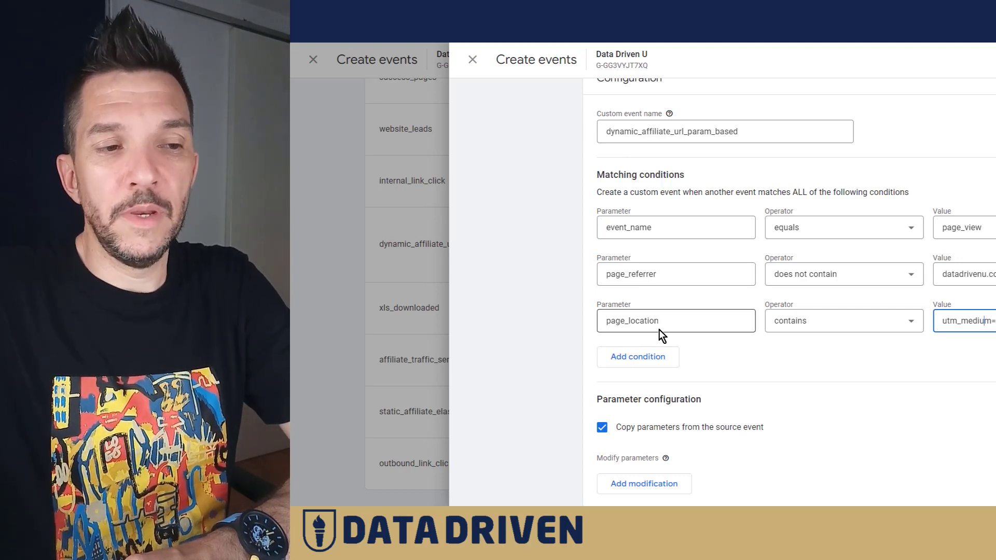
mouse_move(753, 496)
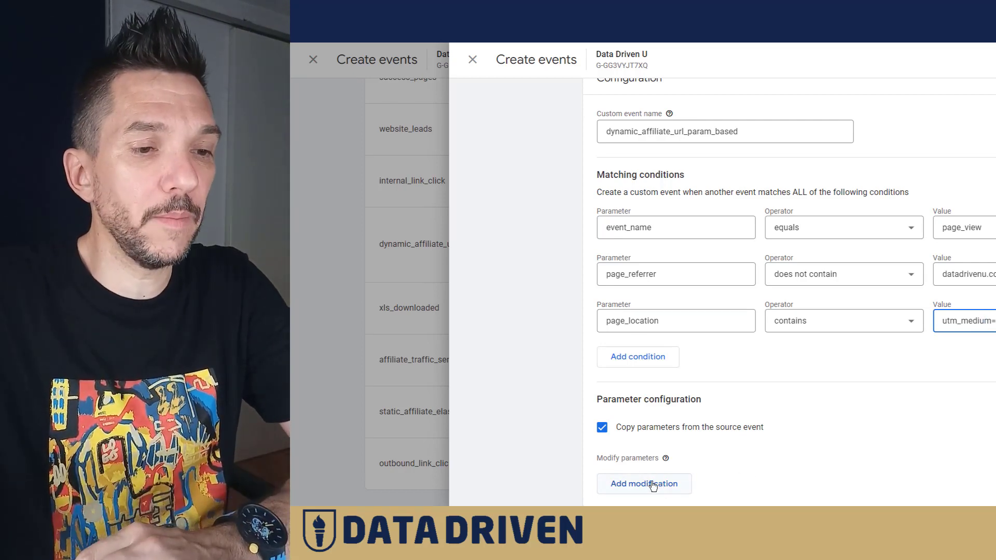
click(643, 483)
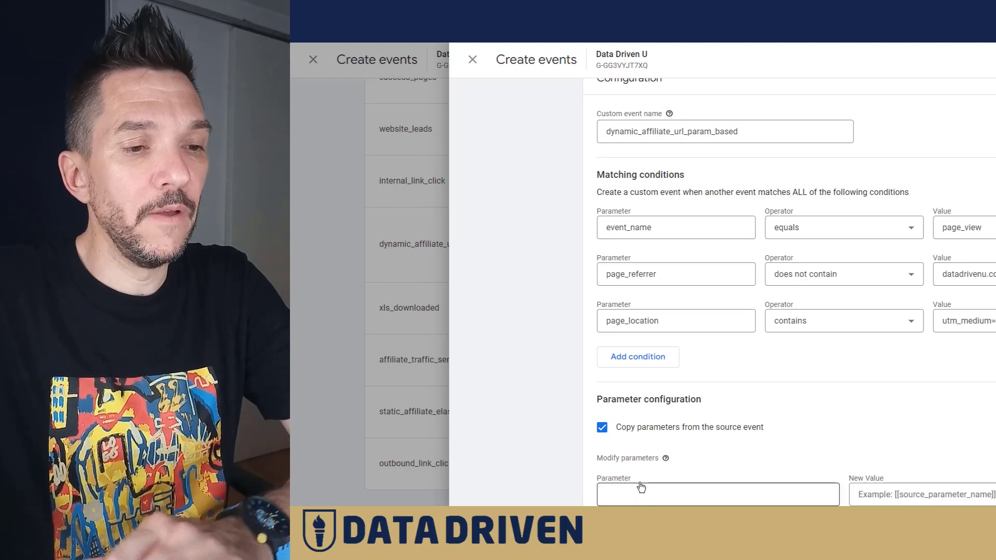
text(affiliation)
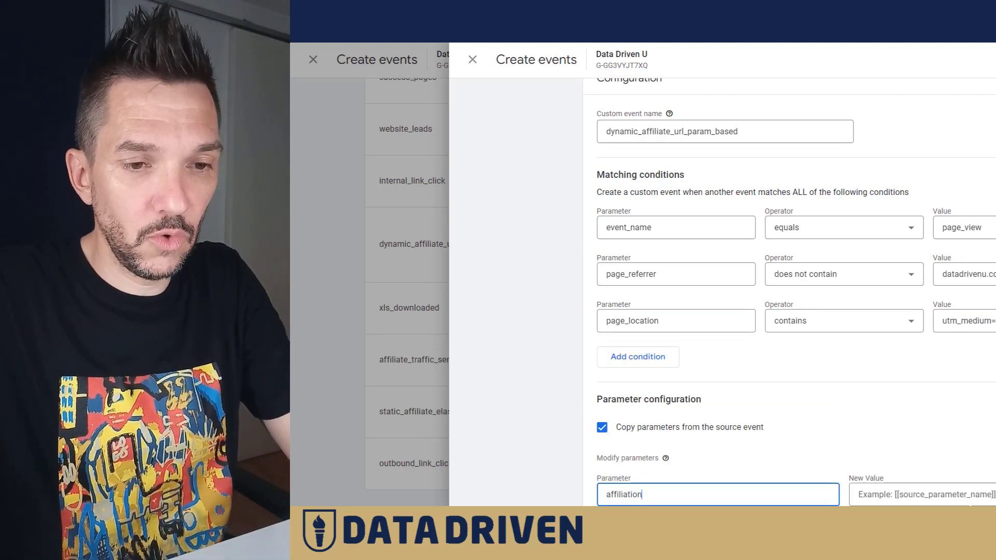
text(1234)
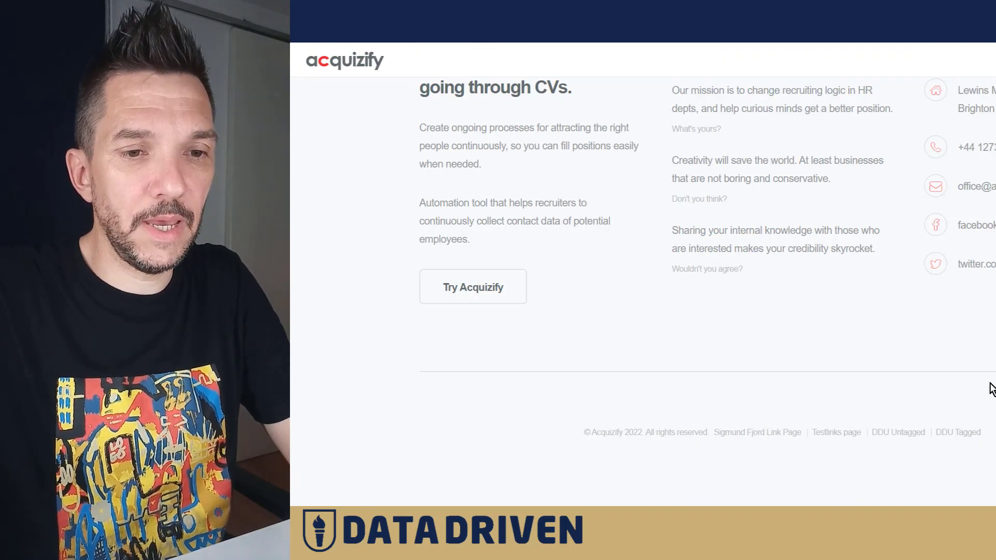
mouse_move(958, 432)
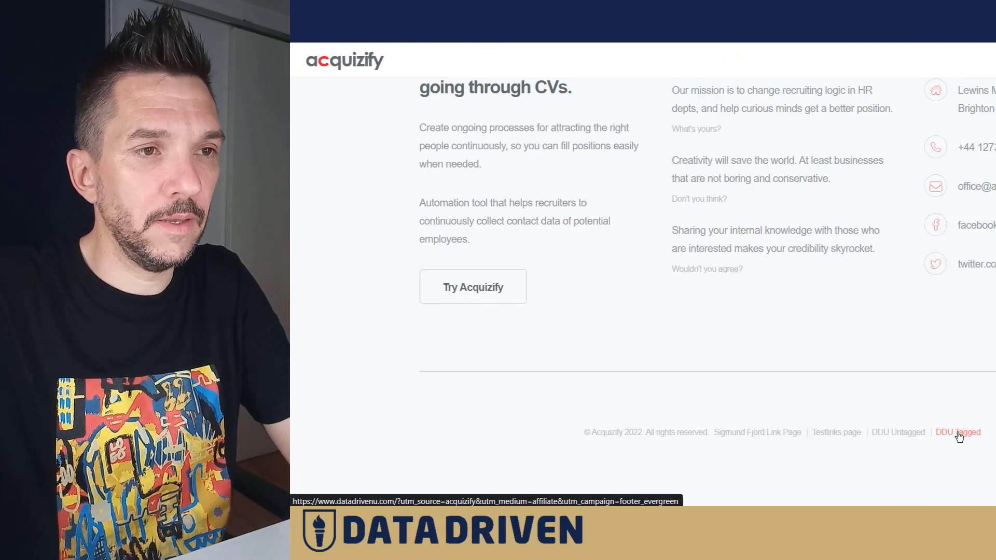
- Follow the DDU Tagged footer link to datadrivenu.com with affiliate UTM parameters
click(958, 432)
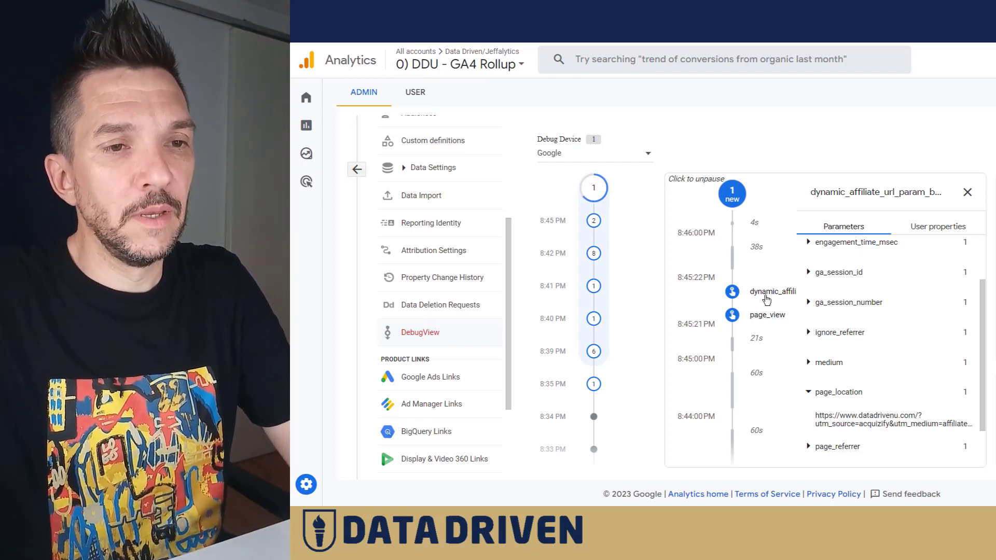
- Inspect the newest dynamic_affiliate_url_param_based event and read its affiliation value 1234
click(967, 192)
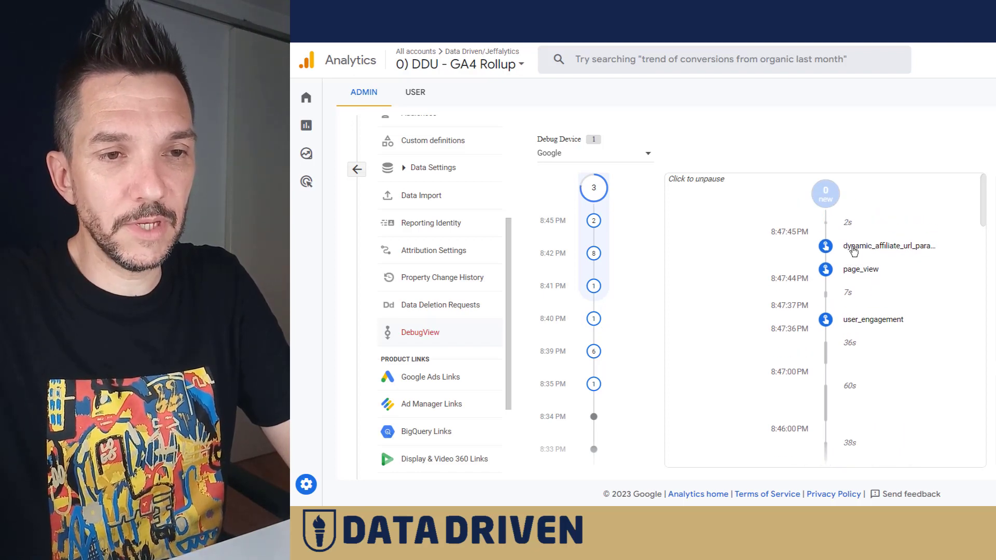
click(889, 245)
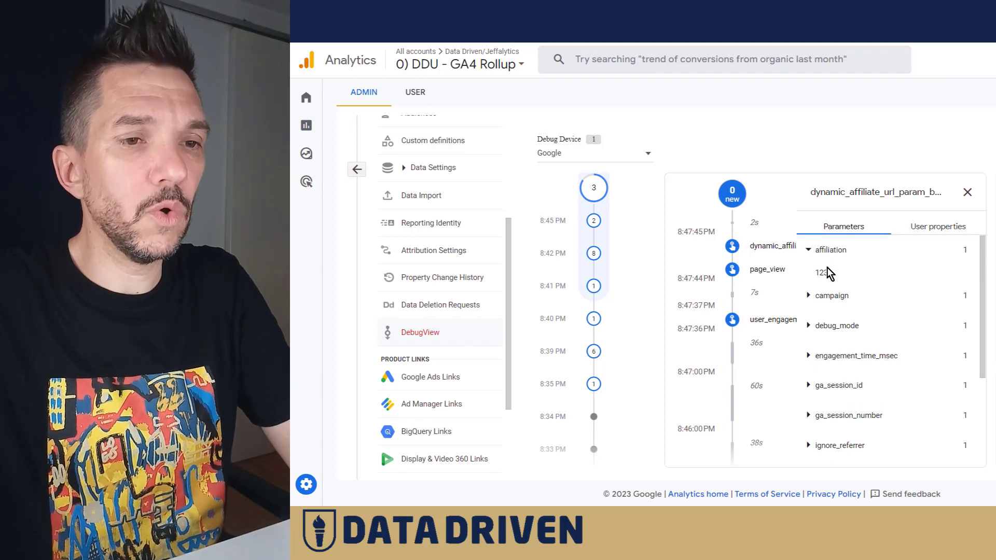
double_click(822, 272)
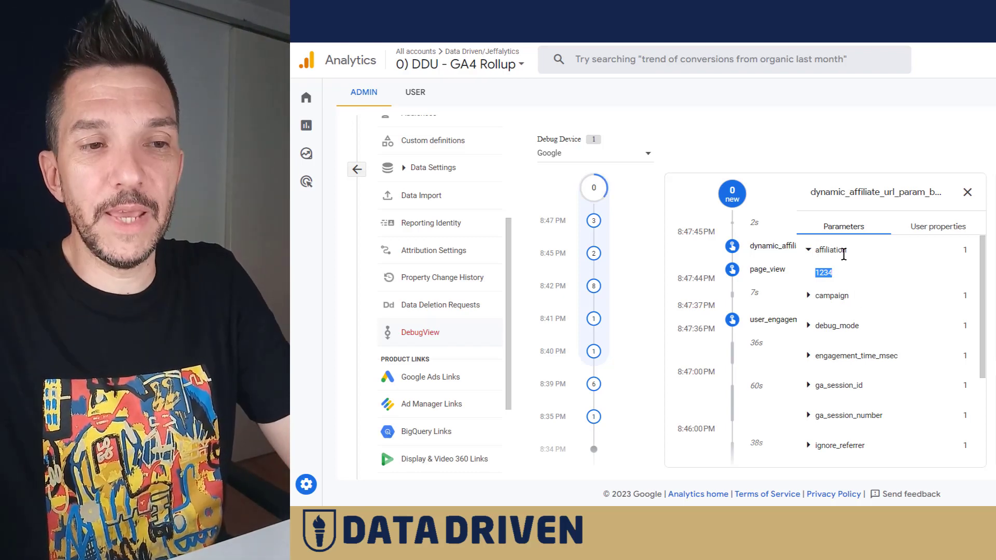
scroll(down, 3)
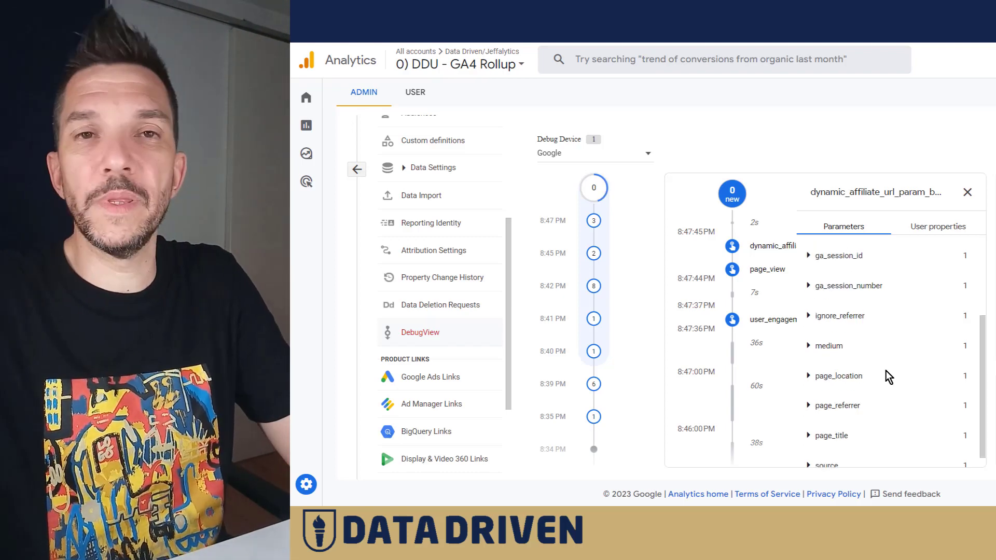